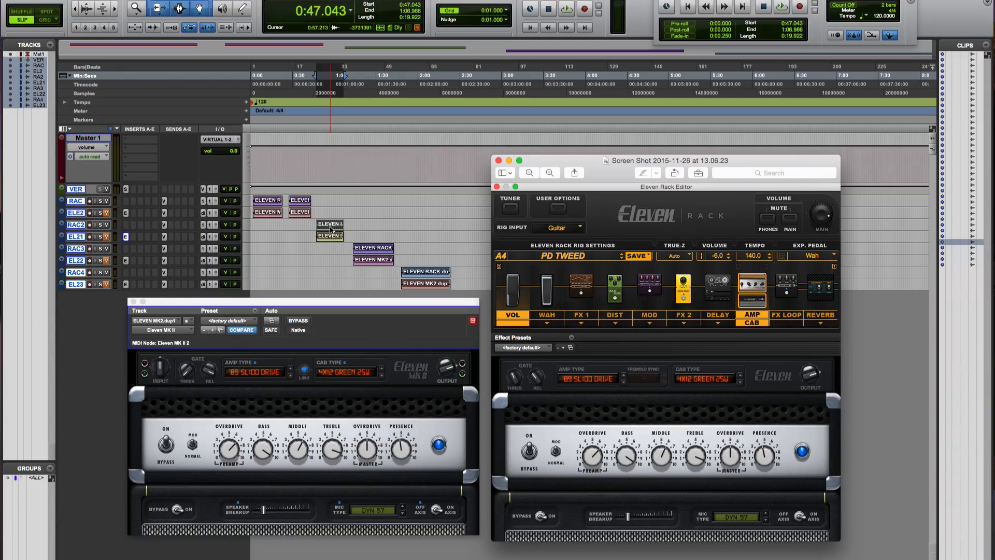
click(106, 236)
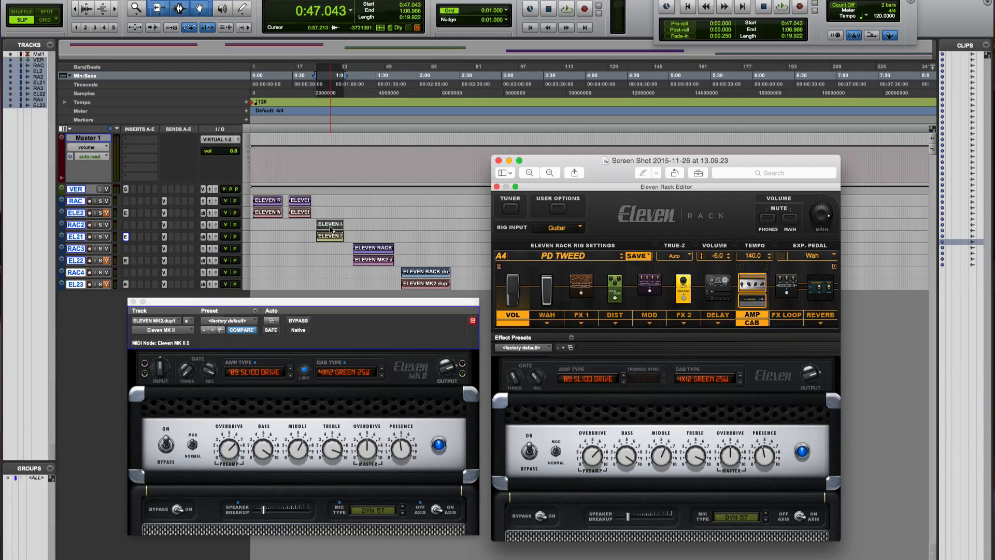